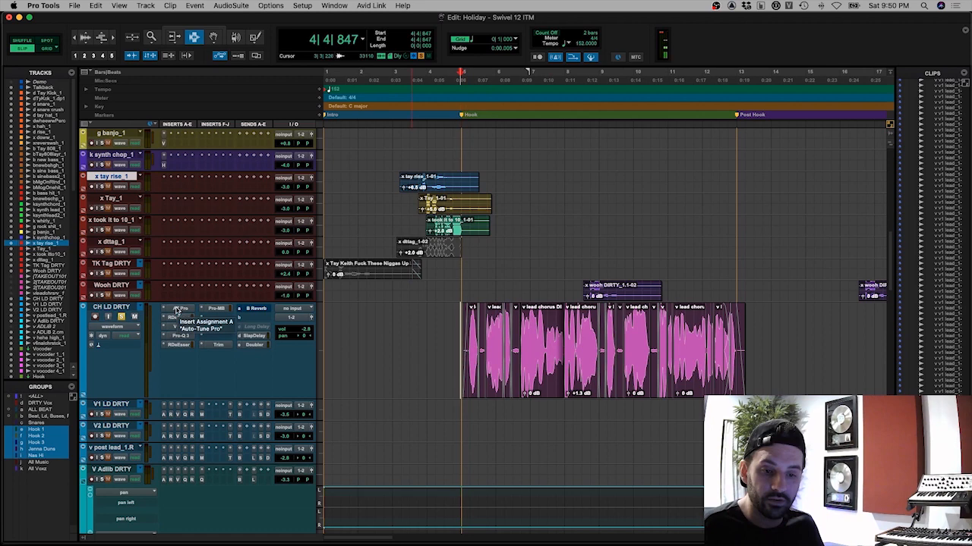
# Step: Bring up the FabFilter Pro-MB compressor on the CH LD DRTY lead vocal insert
pyautogui.click(200, 326)
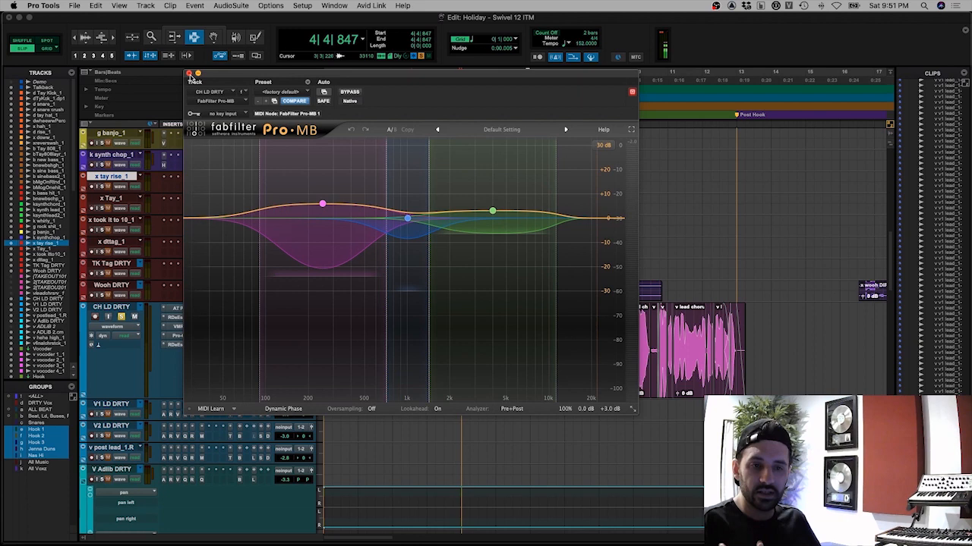
pyautogui.click(189, 73)
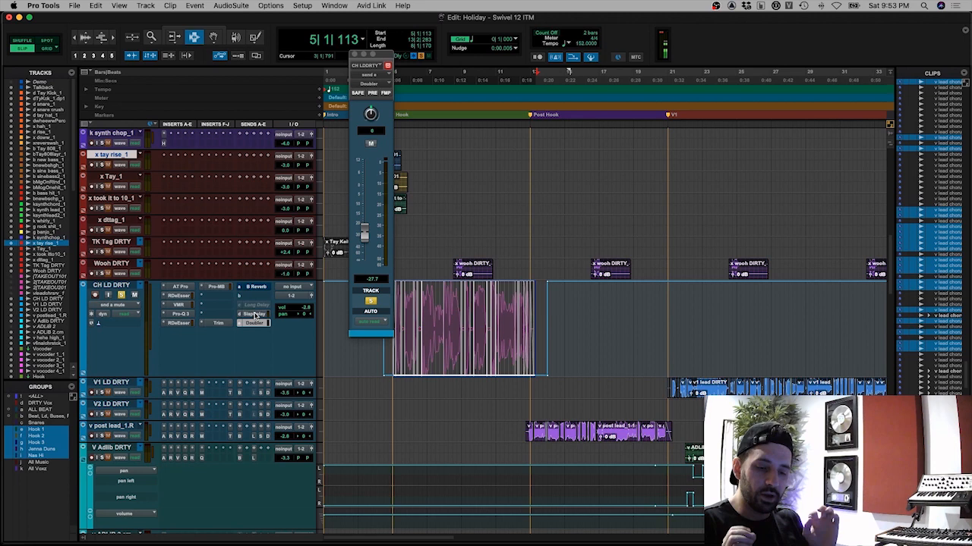
pyautogui.click(252, 314)
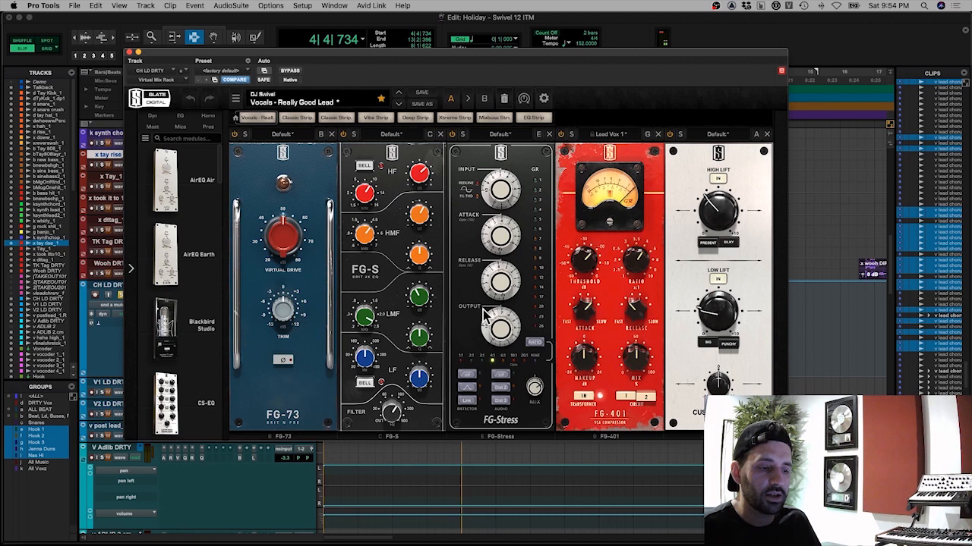
pyautogui.moveTo(607, 197)
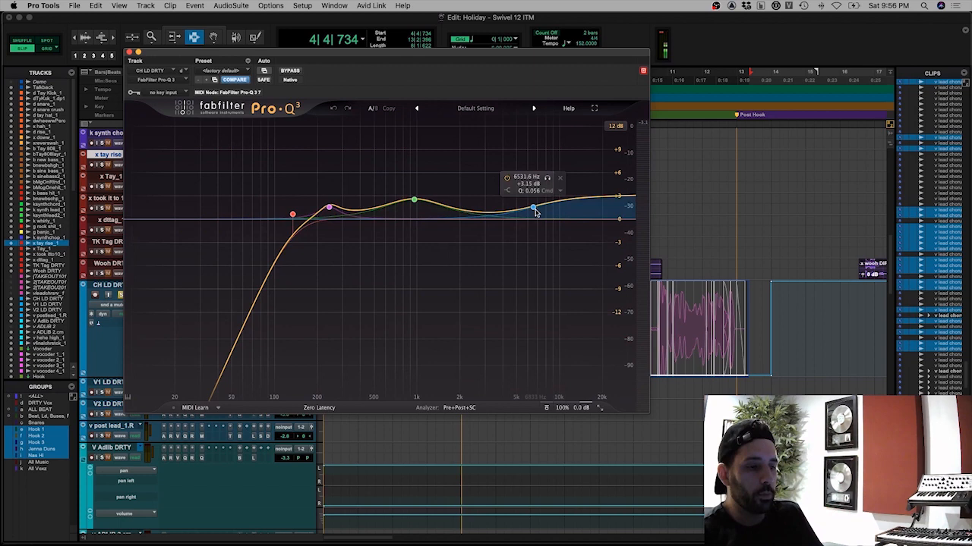
pyautogui.moveTo(531, 210); pyautogui.dragTo(531, 206)
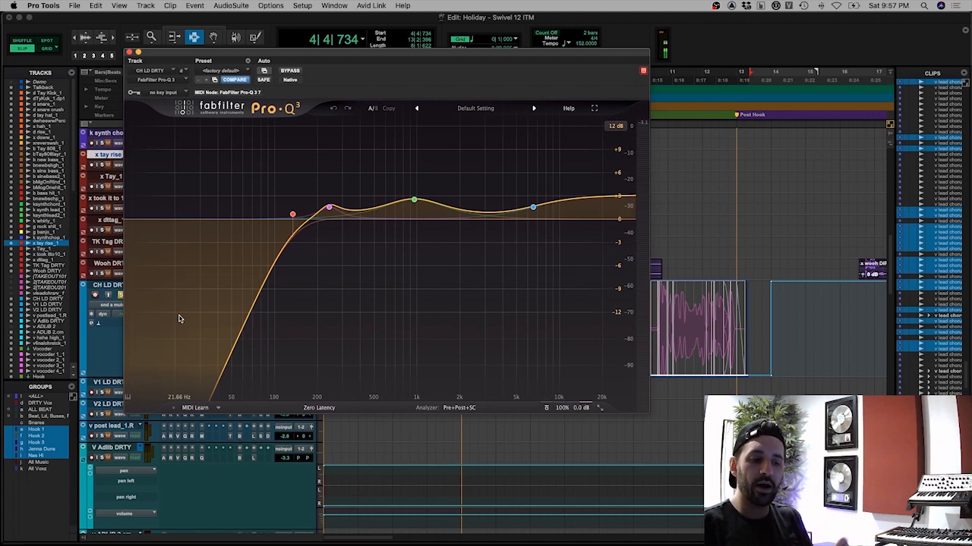
pyautogui.moveTo(413, 200); pyautogui.dragTo(416, 200)
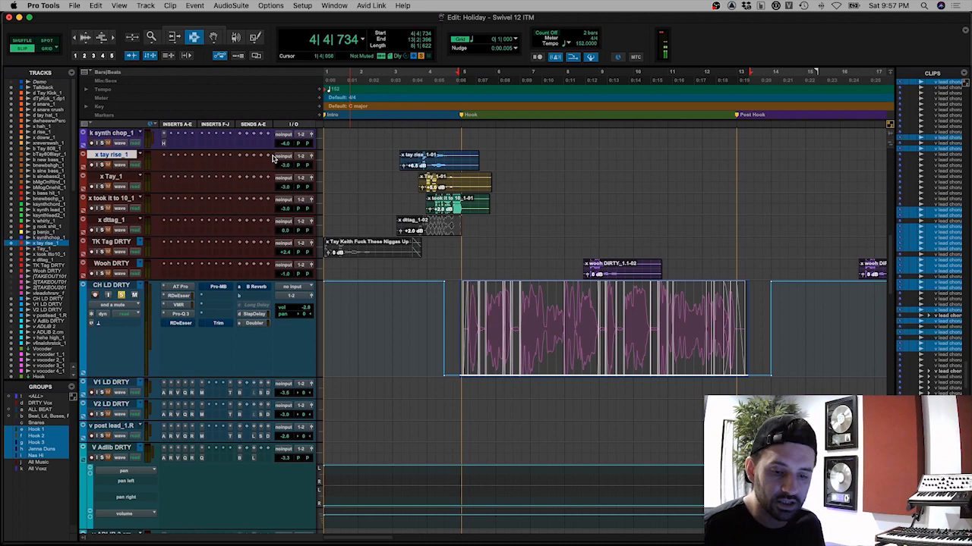
# Step: Show the de-esser plug-in on the CH LD DRTY lead vocal with its threshold and range
pyautogui.click(181, 295)
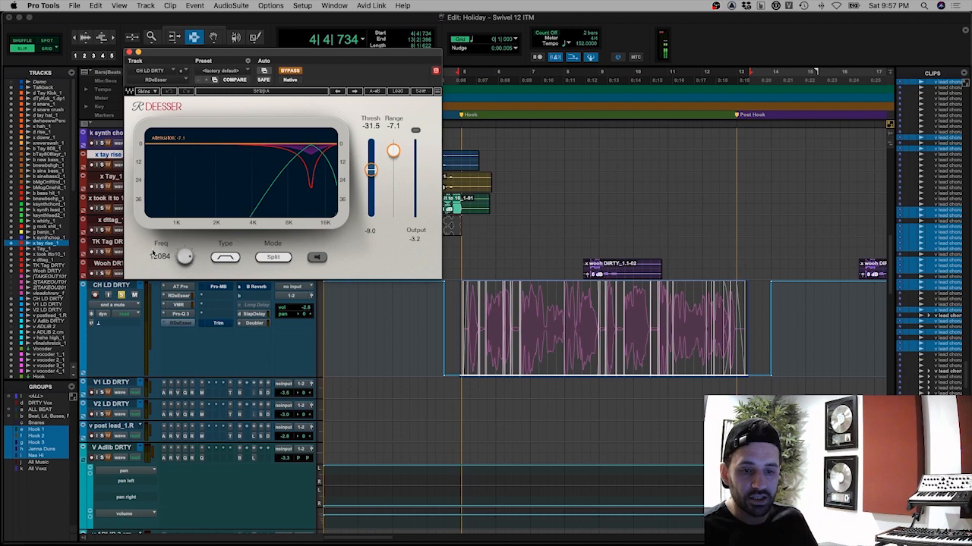
# Step: Switch the plug-in window from the de-esser to the lead vocal's Pro-MB compressor
pyautogui.click(288, 72)
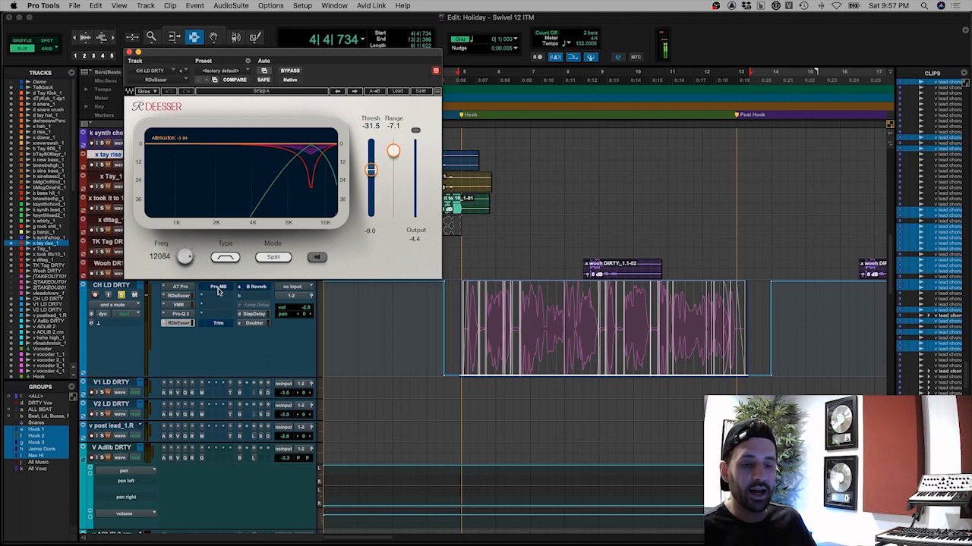
pyautogui.click(219, 287)
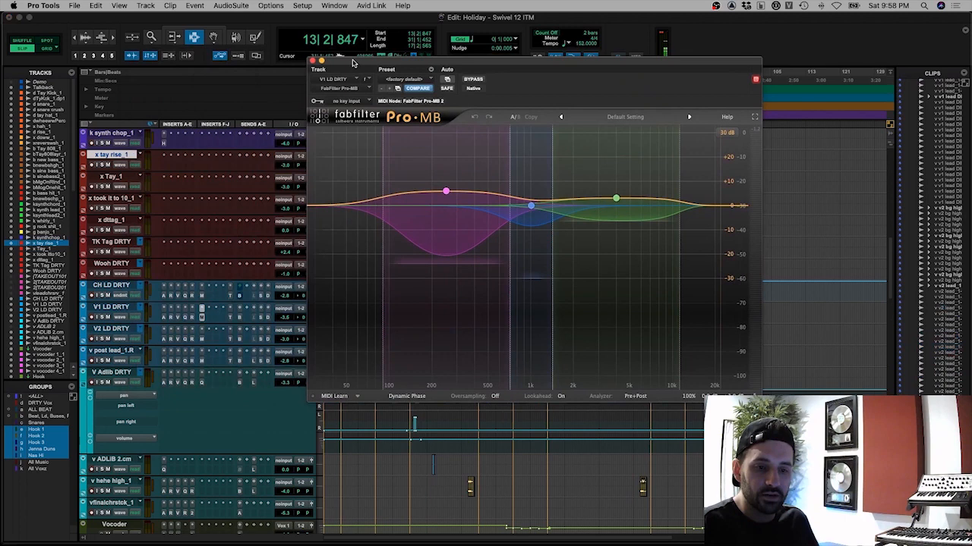
# Step: Close the Pro-MB window to return to the Edit window's vocal tracks
pyautogui.click(313, 61)
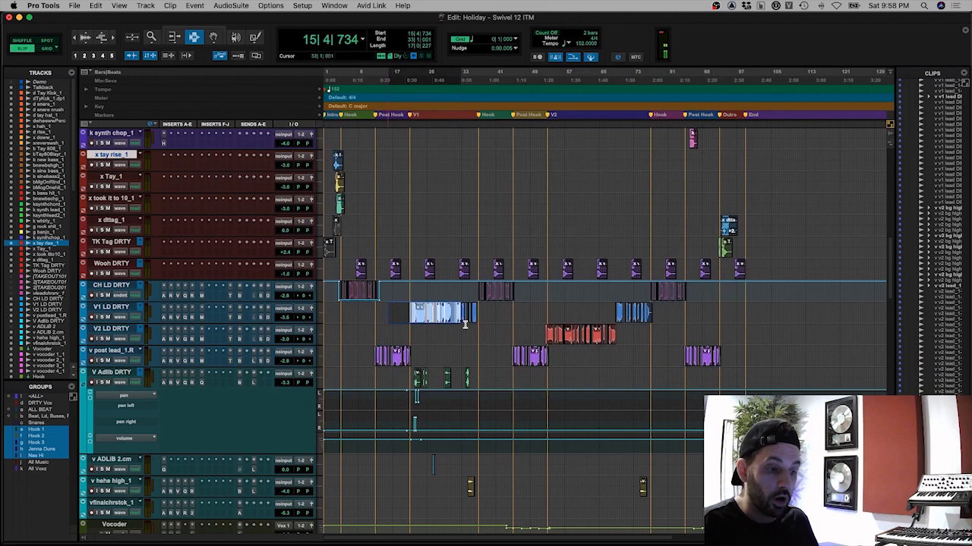